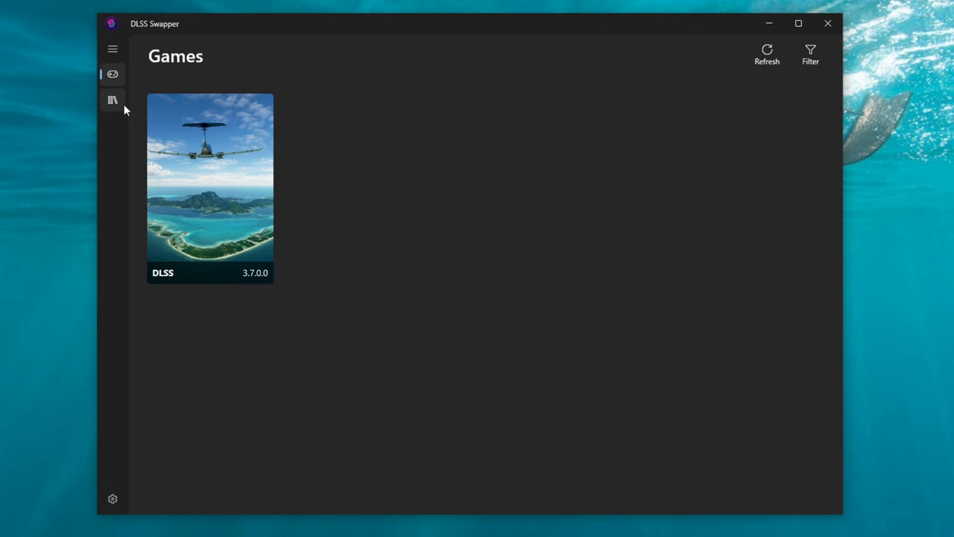
pyautogui.click(113, 100)
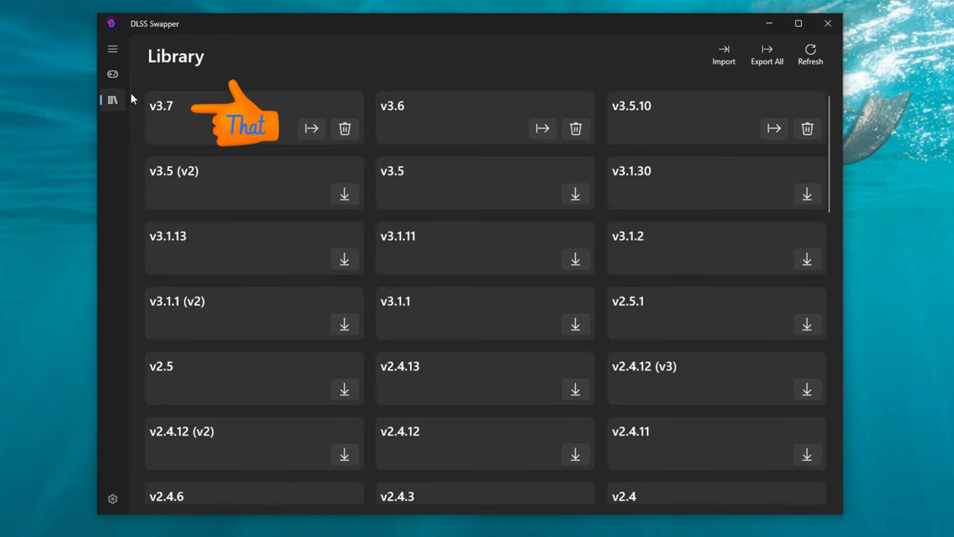
pyautogui.click(113, 74)
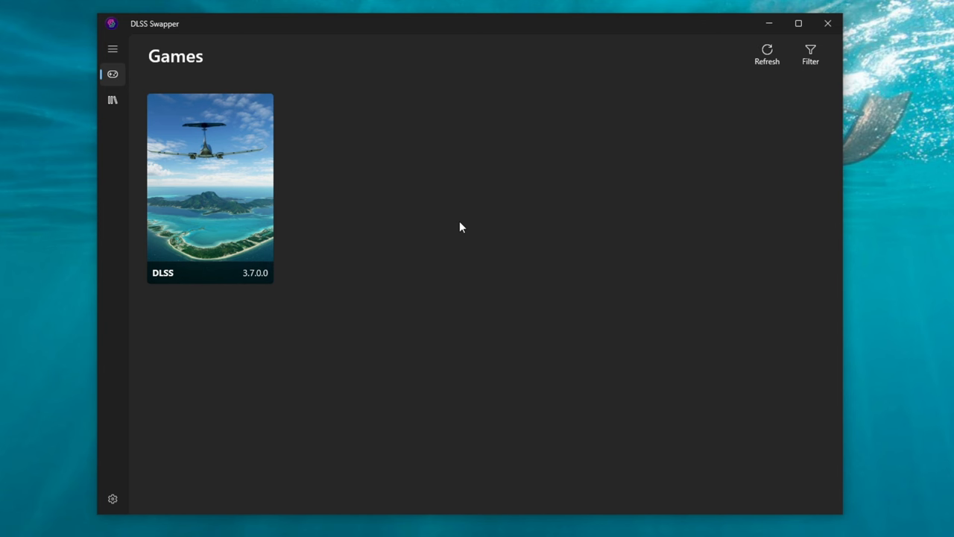